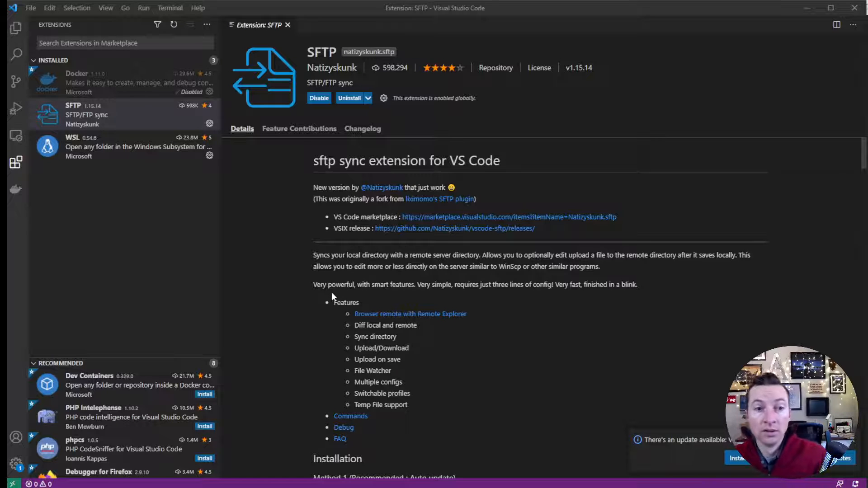
{"action": "mouse_move", "coordinate": [330, 294]}
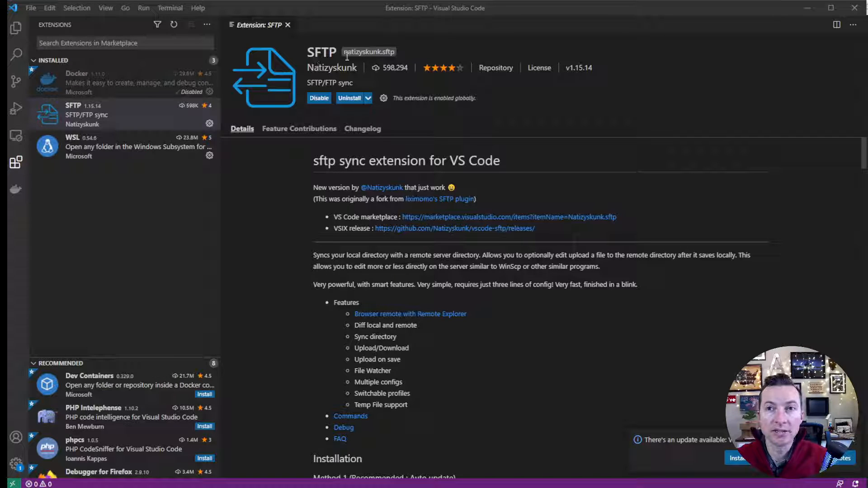
{"action": "mouse_move", "coordinate": [332, 68]}
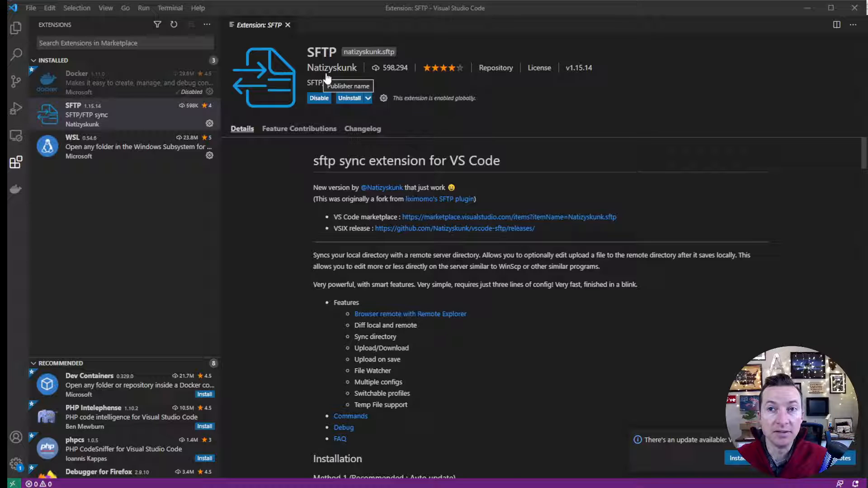
{"action": "mouse_move", "coordinate": [352, 88]}
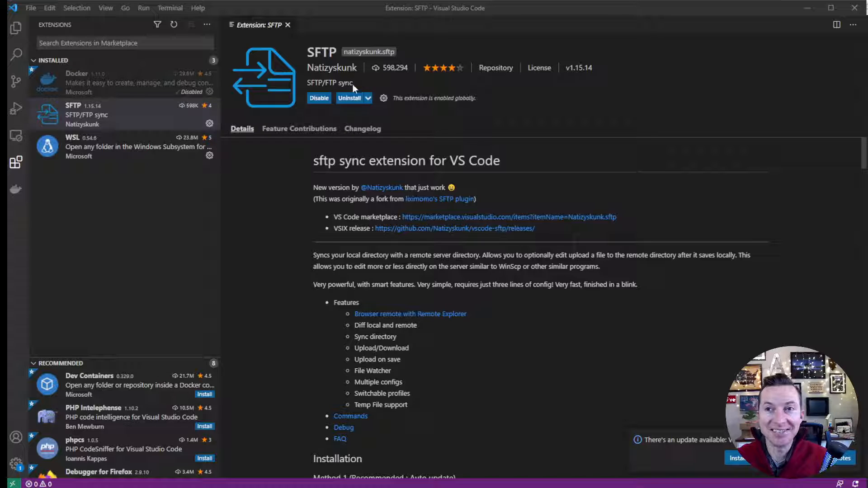
{"action": "mouse_move", "coordinate": [296, 161]}
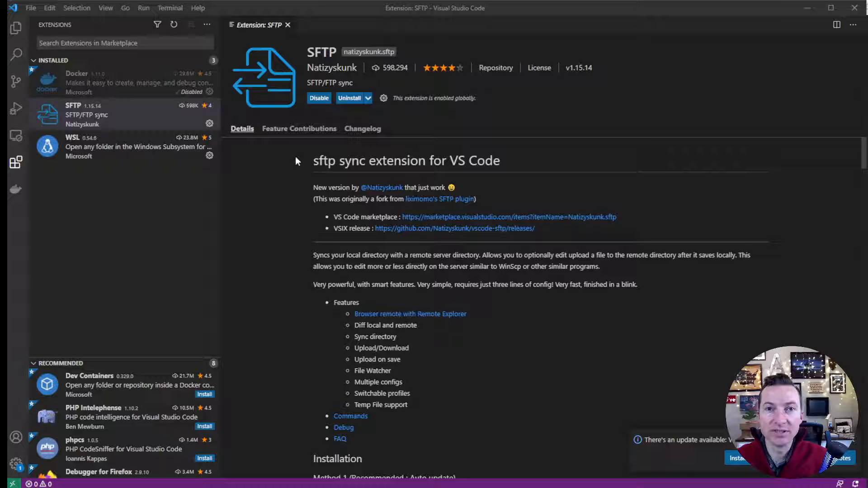
Step: Open the Websites > Portland Chimney Inc folder as the workspace
{"action": "left_click", "coordinate": [30, 8]}
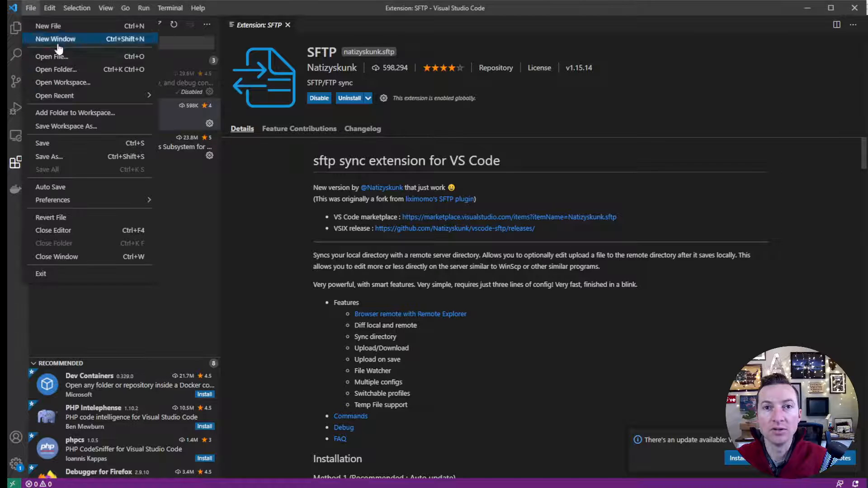
{"action": "left_click", "coordinate": [57, 69]}
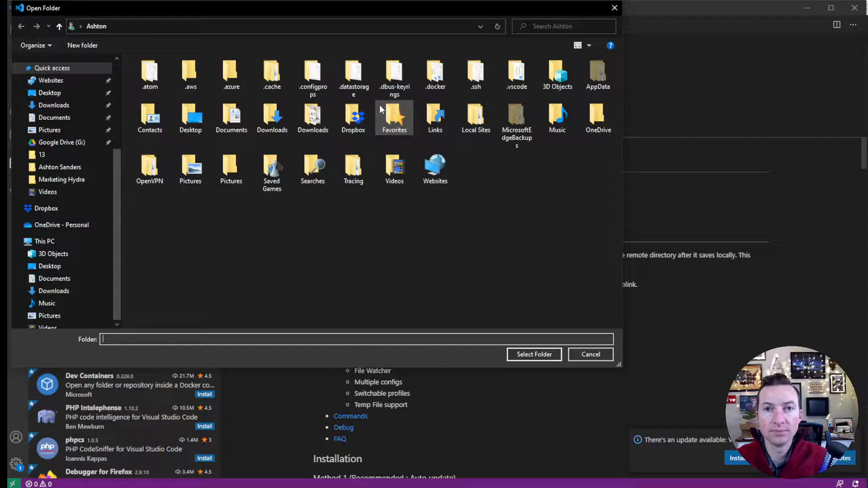
{"action": "mouse_move", "coordinate": [210, 47]}
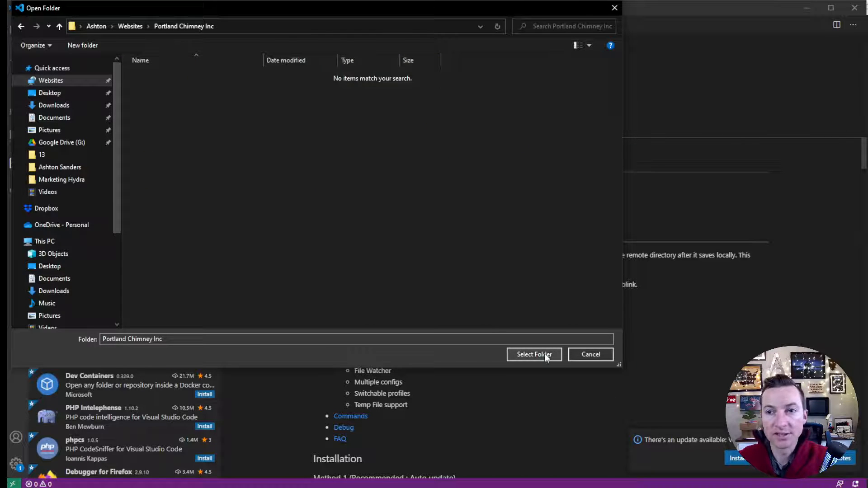
{"action": "left_click", "coordinate": [533, 354]}
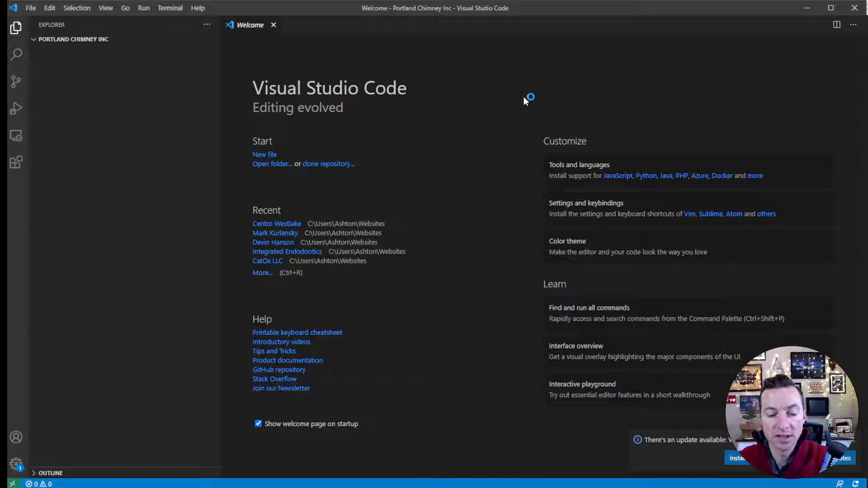
Step: Run the SFTP: Config command to generate .vscode/sftp.json with default settings
{"action": "key", "text": "Ctrl+Shift+P"}
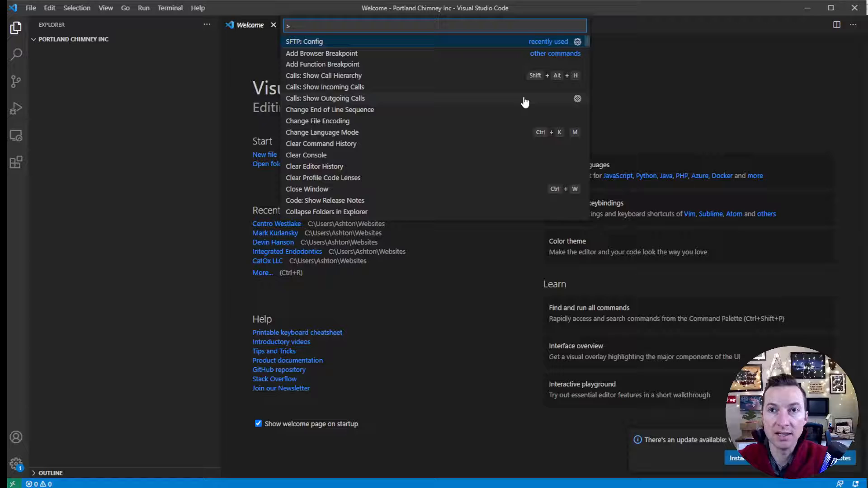
{"action": "type", "text": "sftp"}
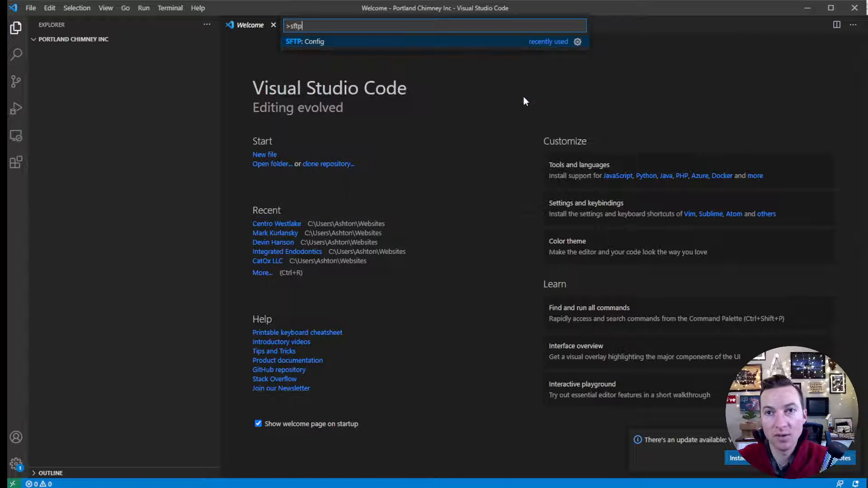
{"action": "mouse_move", "coordinate": [426, 17]}
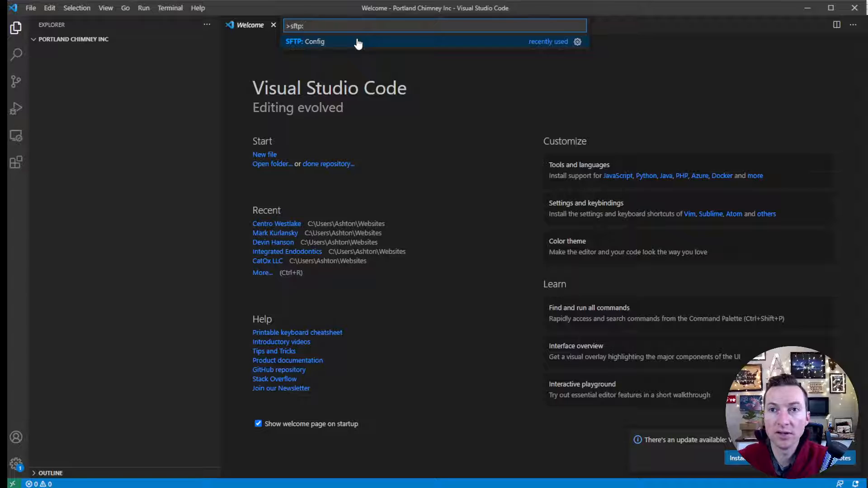
{"action": "left_click", "coordinate": [305, 42]}
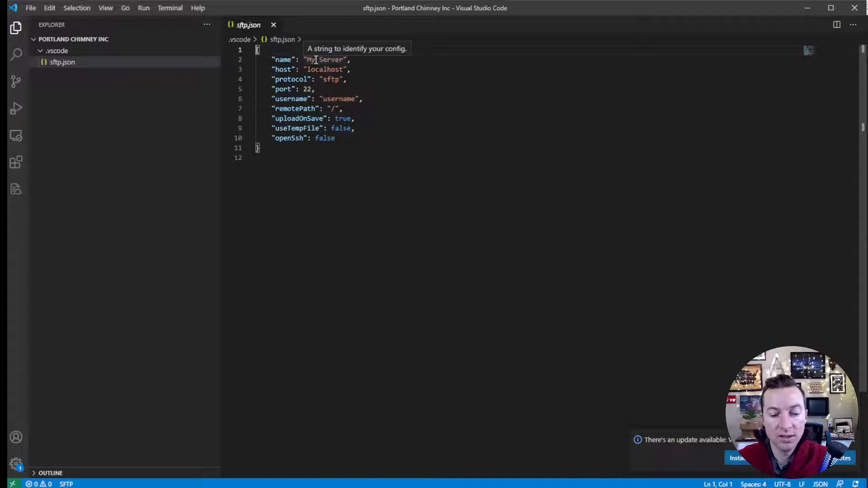
{"action": "mouse_move", "coordinate": [533, 139]}
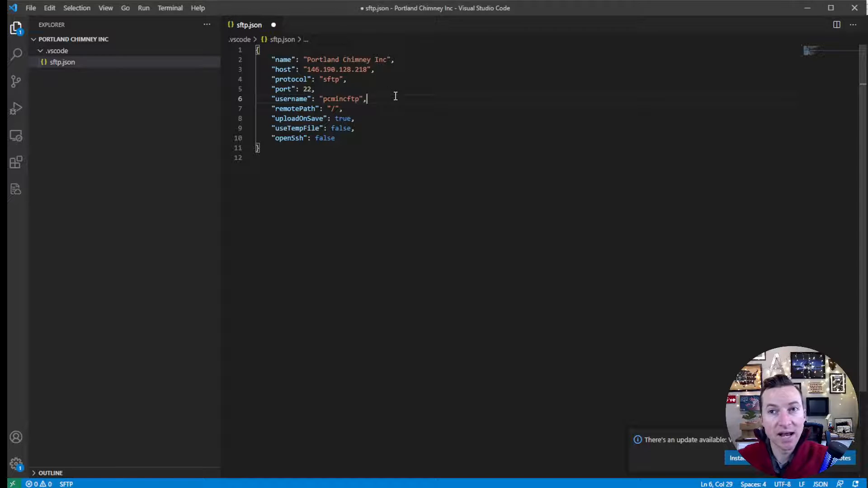
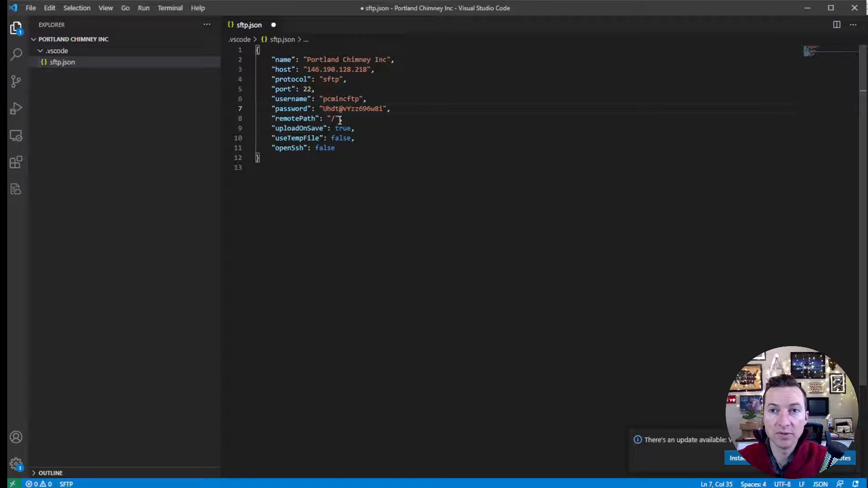
Step: Fill in the server details, set remotePath to /public_html, and save sftp.json
{"action": "left_click", "coordinate": [331, 118]}
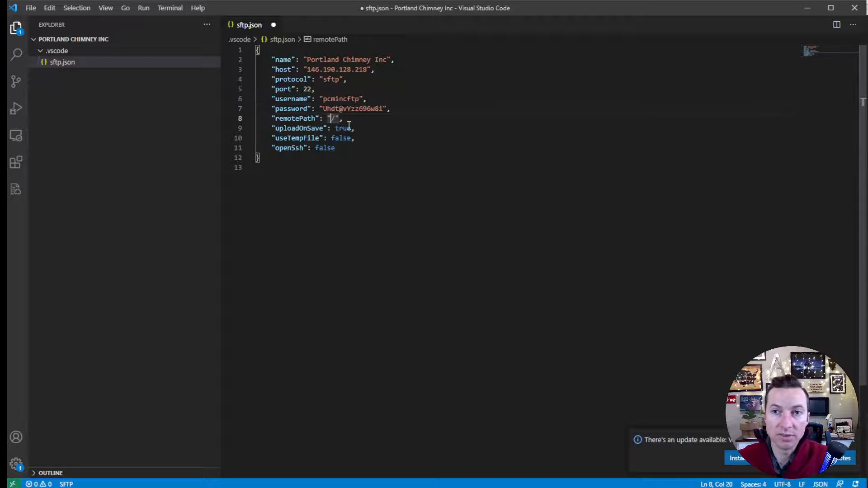
{"action": "type", "text": "pu"}
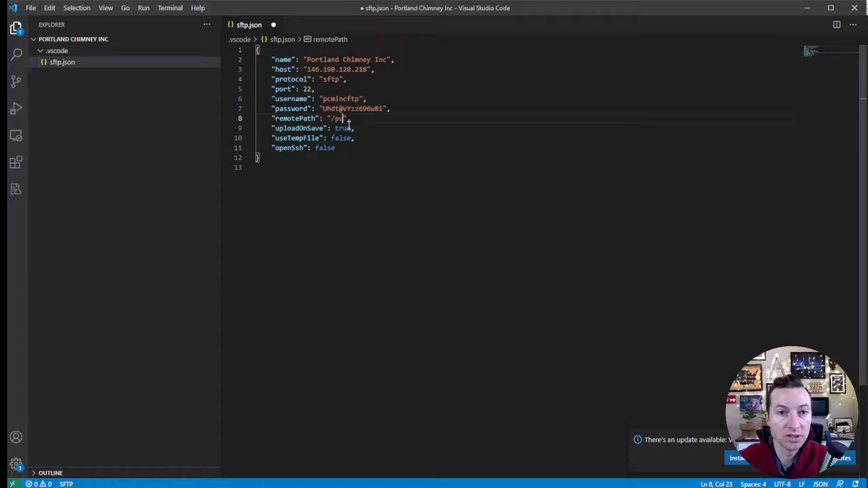
{"action": "type", "text": "blic_html"}
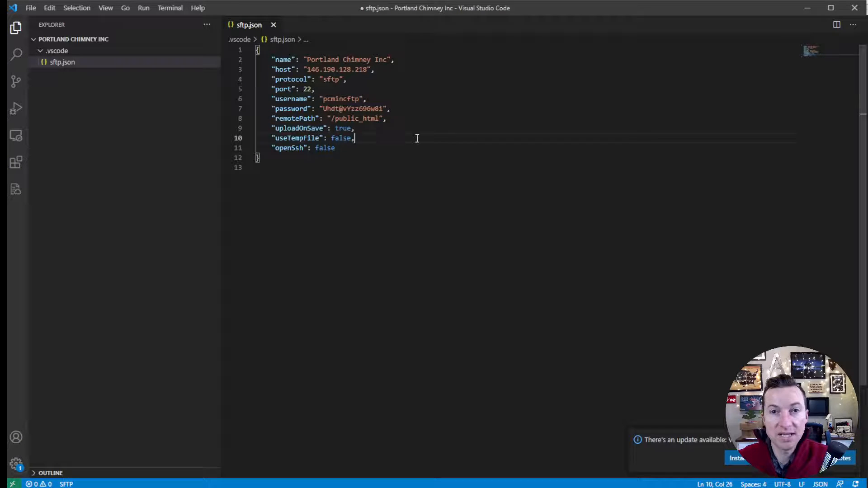
{"action": "key", "text": "ctrl+s"}
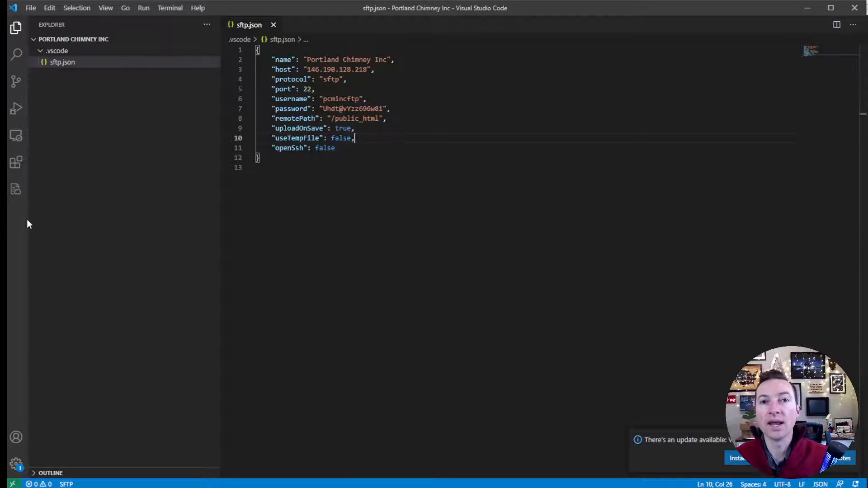
{"action": "mouse_move", "coordinate": [16, 189]}
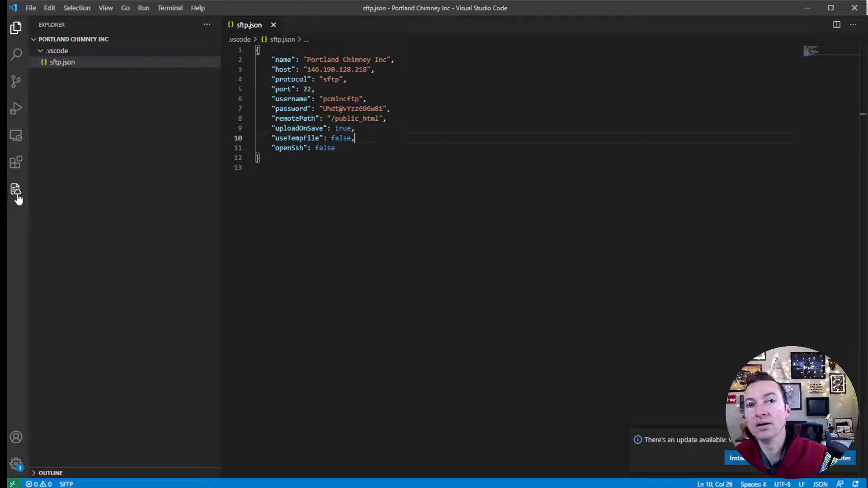
{"action": "mouse_move", "coordinate": [15, 190]}
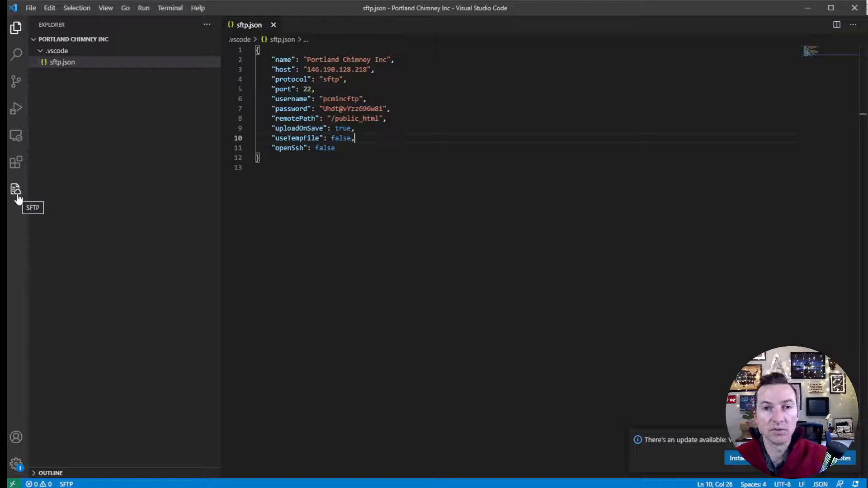
{"action": "left_click", "coordinate": [15, 189]}
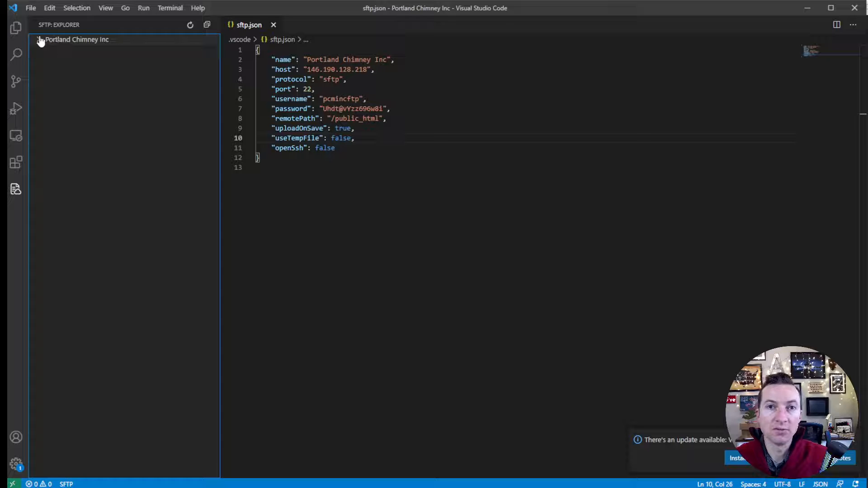
{"action": "left_click", "coordinate": [77, 40]}
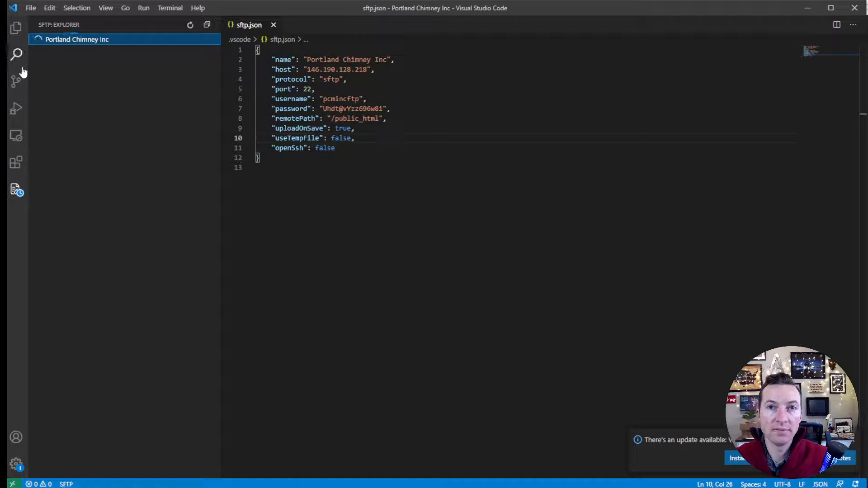
{"action": "left_click", "coordinate": [77, 39]}
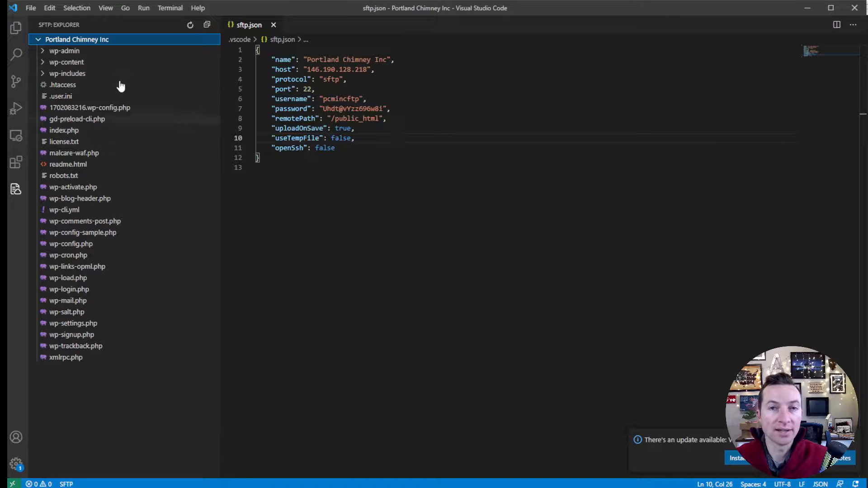
{"action": "mouse_move", "coordinate": [141, 113]}
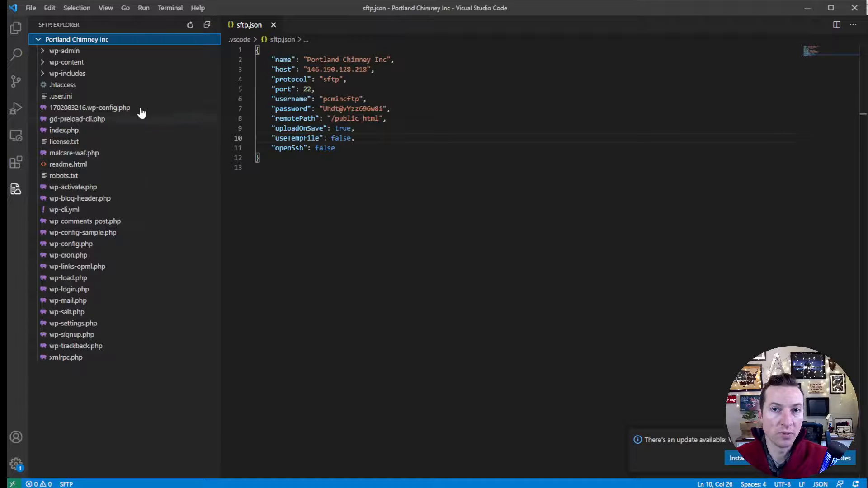
{"action": "mouse_move", "coordinate": [106, 238]}
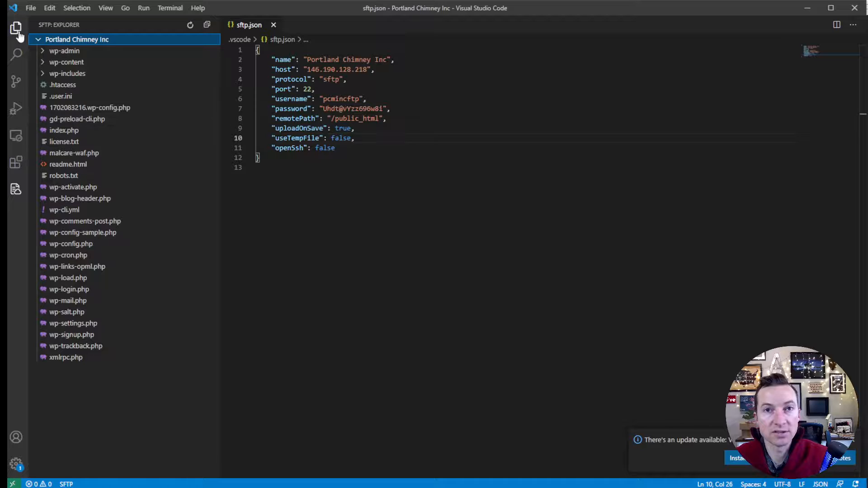
{"action": "left_click", "coordinate": [15, 27]}
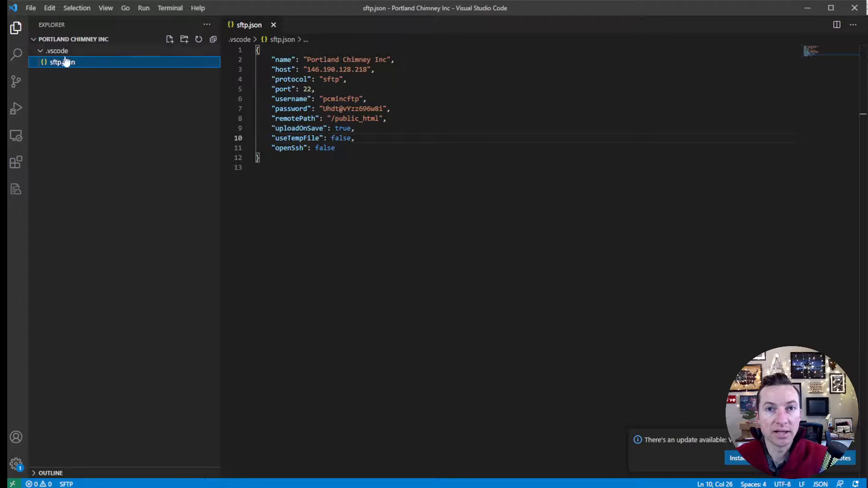
{"action": "mouse_move", "coordinate": [101, 246]}
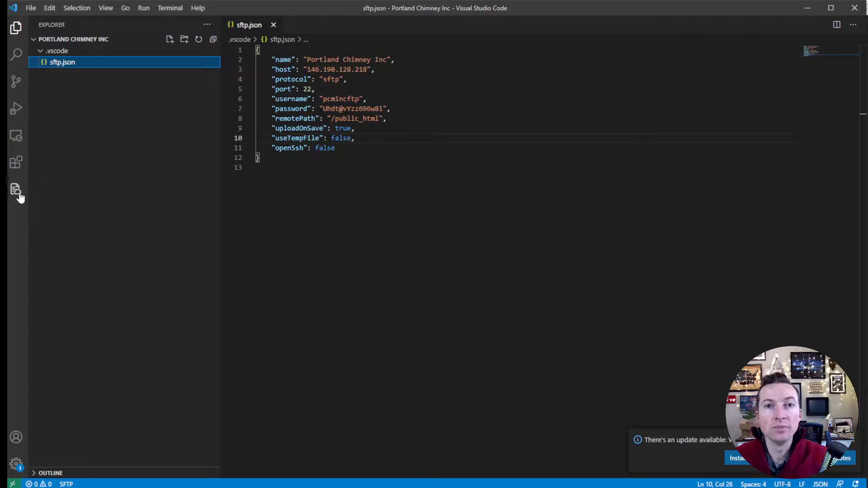
Step: In SFTP Explorer, expand wp-content > themes > twentysixteen on the remote server
{"action": "left_click", "coordinate": [15, 190]}
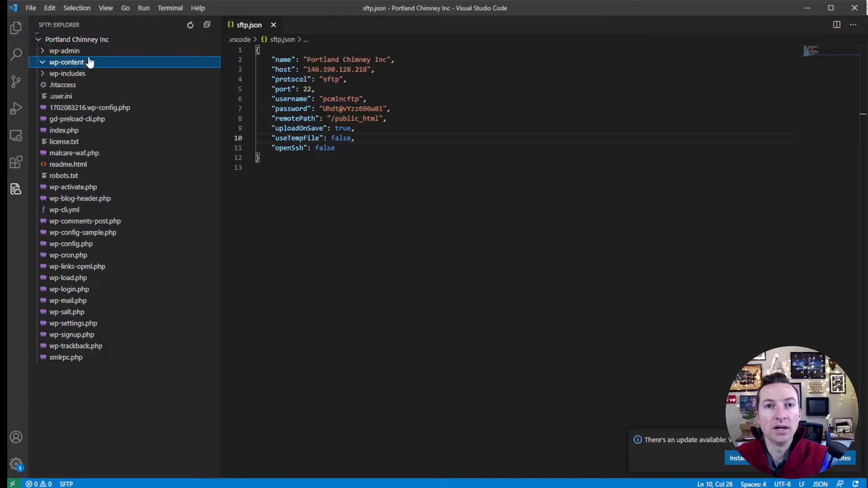
{"action": "left_click", "coordinate": [66, 62]}
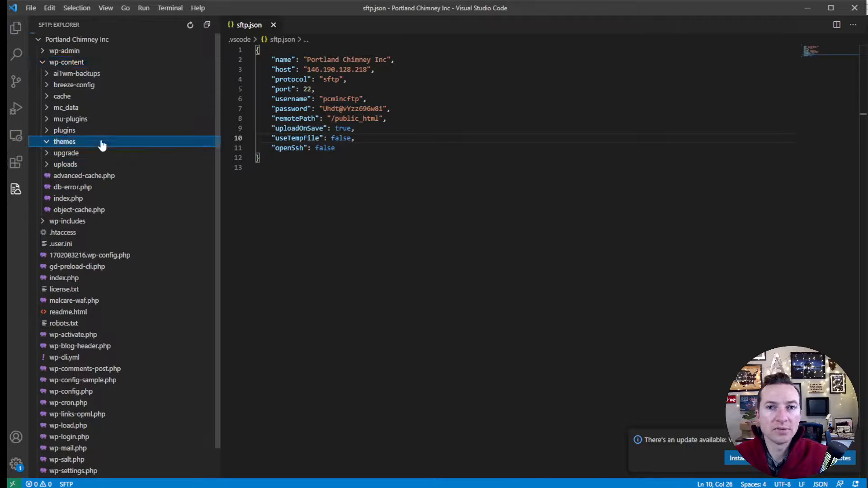
{"action": "left_click", "coordinate": [65, 141]}
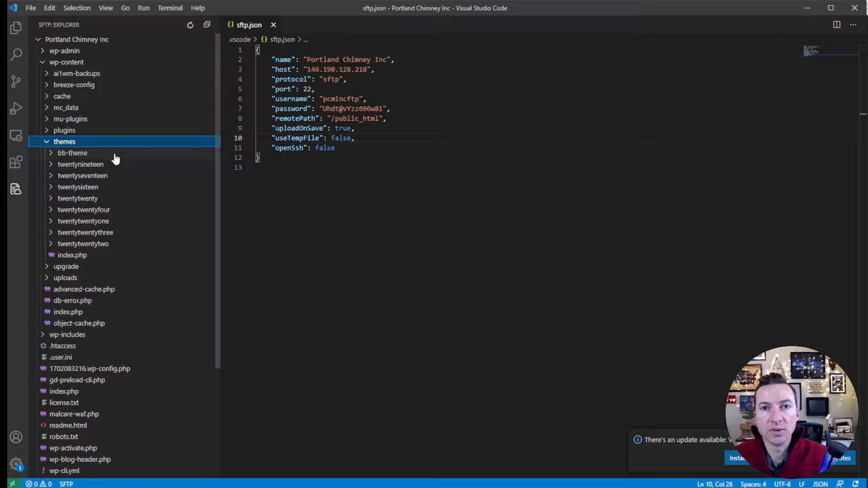
{"action": "left_click", "coordinate": [78, 187]}
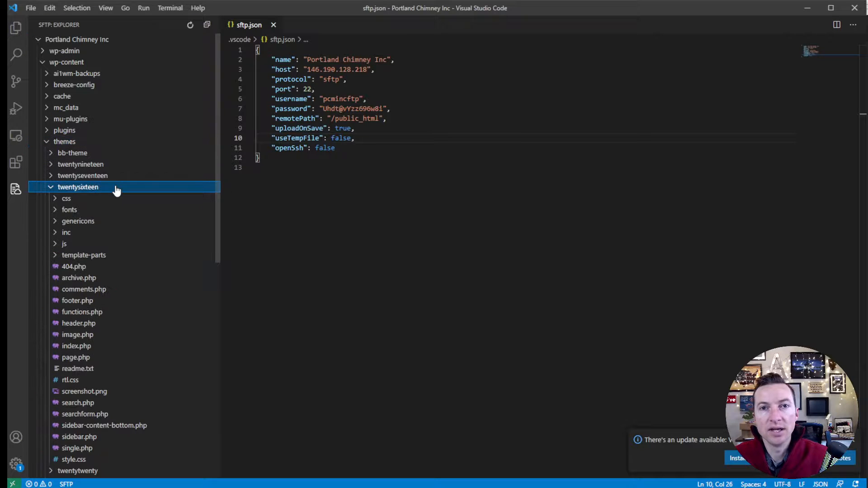
{"action": "mouse_move", "coordinate": [70, 271]}
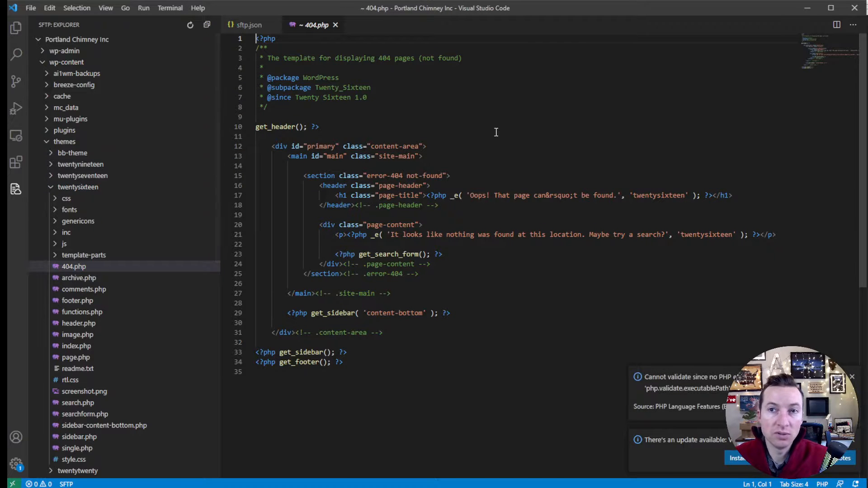
Step: Download and open the remote 404.php template for local editing
{"action": "left_click", "coordinate": [318, 126]}
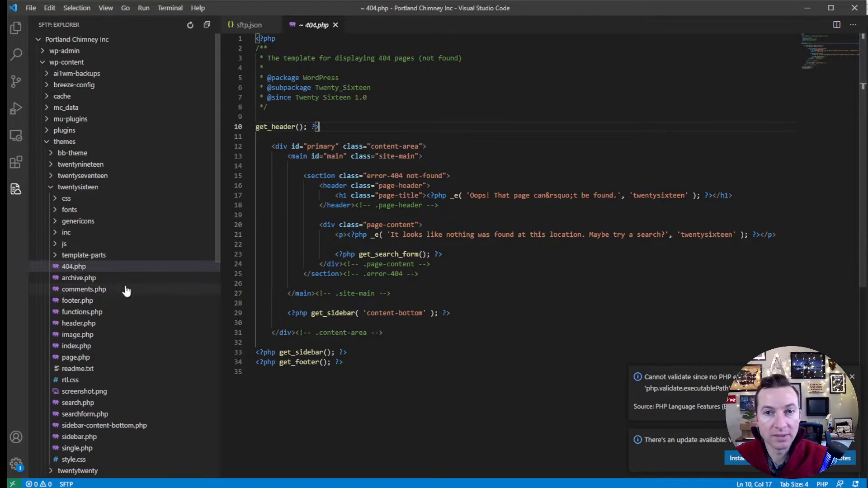
{"action": "left_click", "coordinate": [74, 266]}
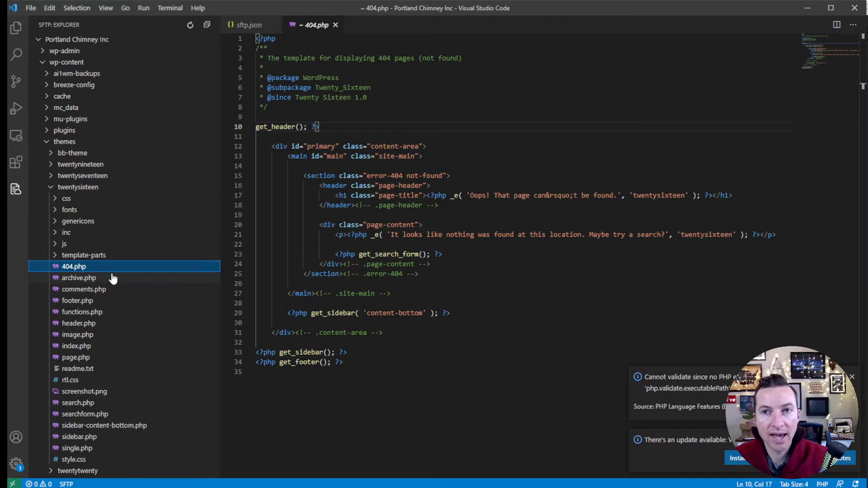
{"action": "key", "text": "ctrl+s"}
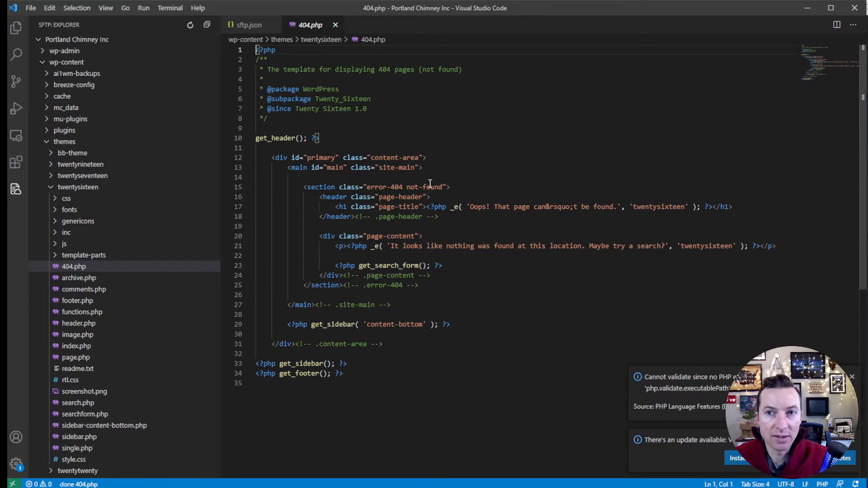